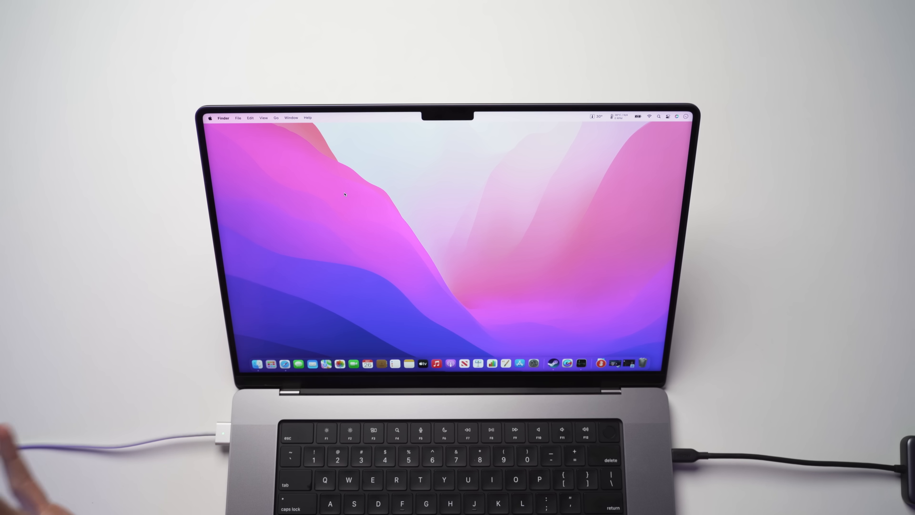
Confirm the built-in display's refresh rate reads ProMotion in System Preferences > Displays.
click(208, 118)
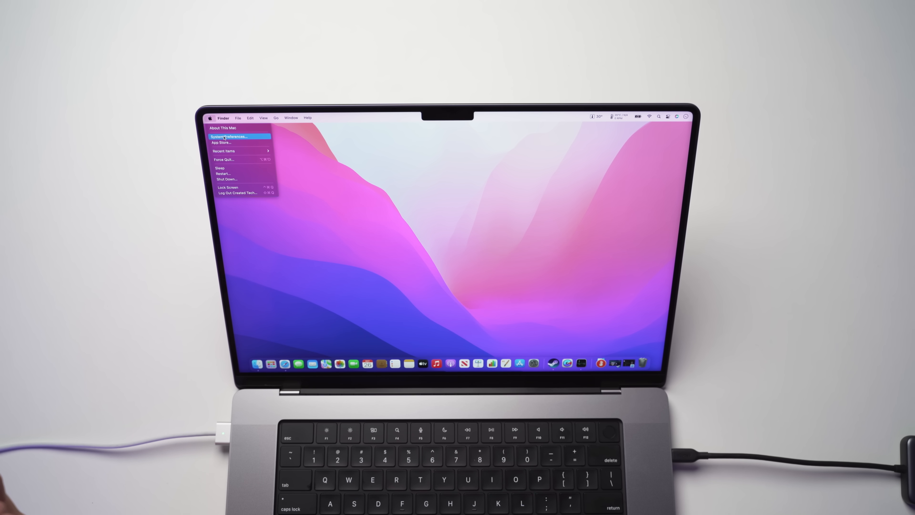
click(229, 137)
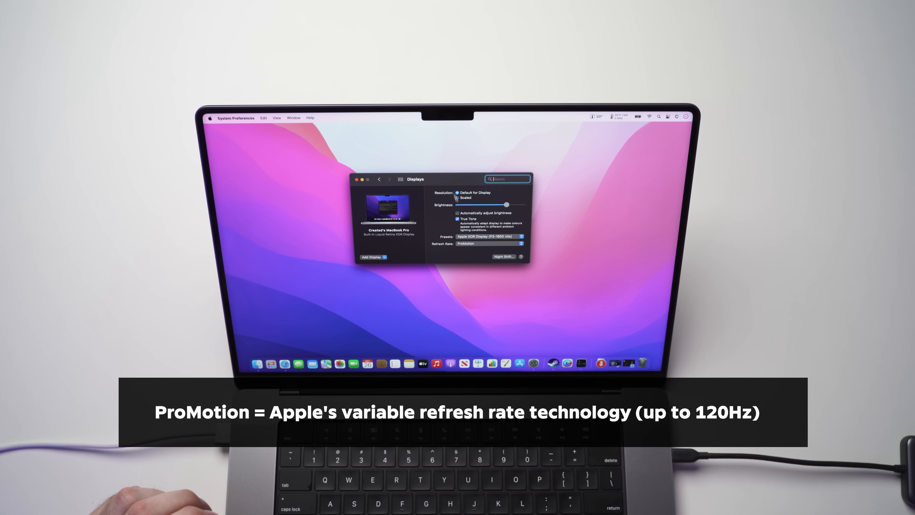
click(502, 253)
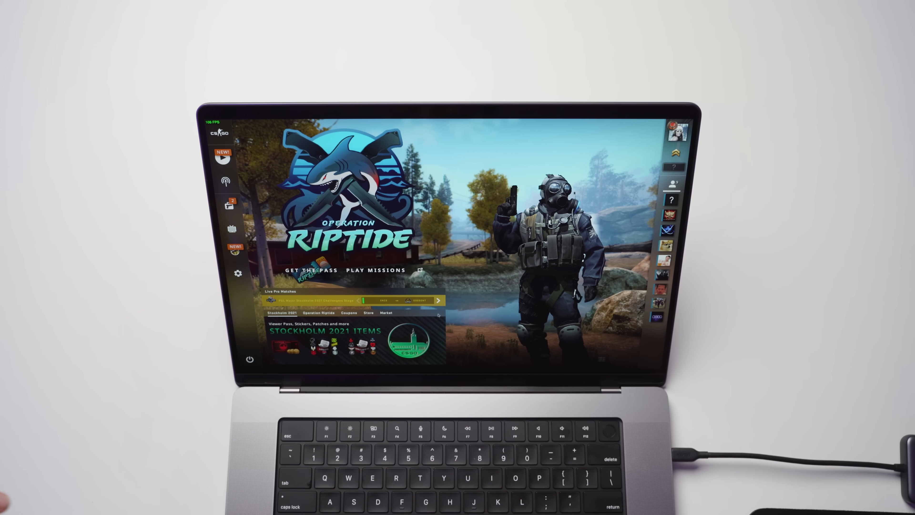
Review the low video settings at 1920x1200 fullscreen in CS:GO's Video options.
click(236, 274)
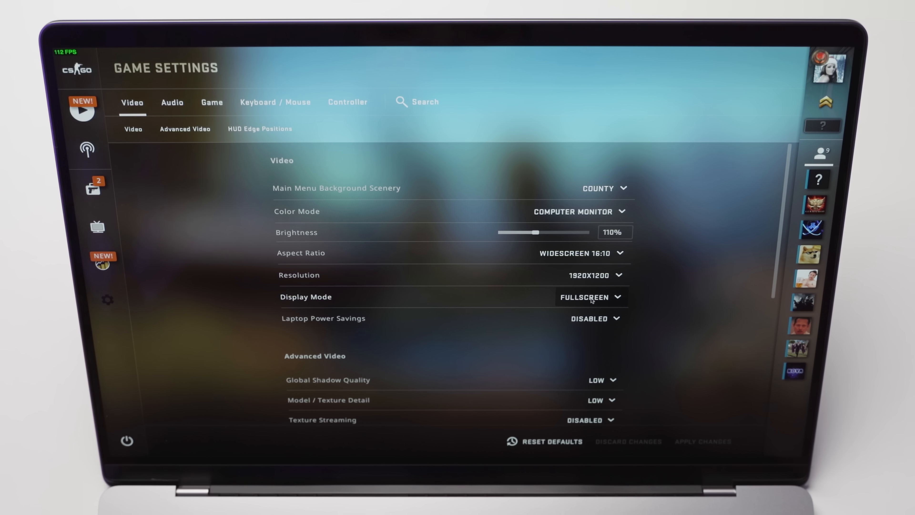
scroll(down, 3)
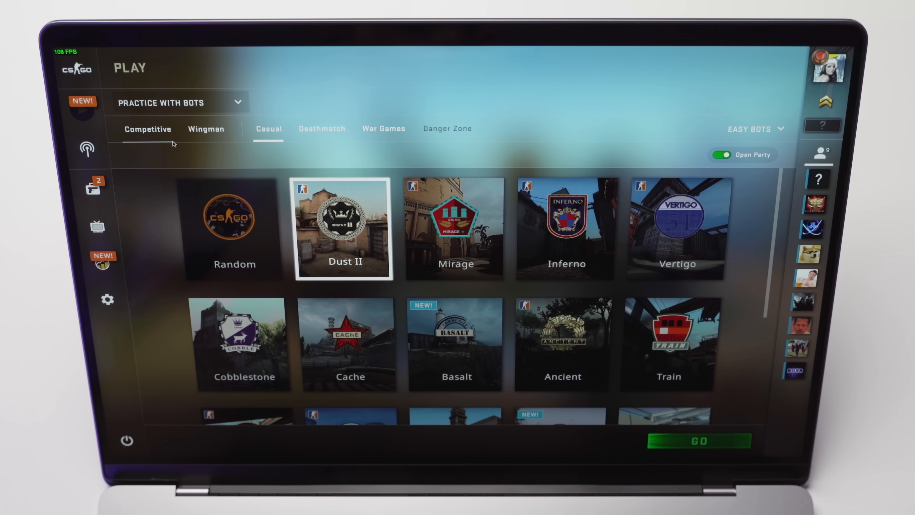
Start the Dust II bot match and play, firing the sniper while the overlay reads about 80 FPS.
click(698, 440)
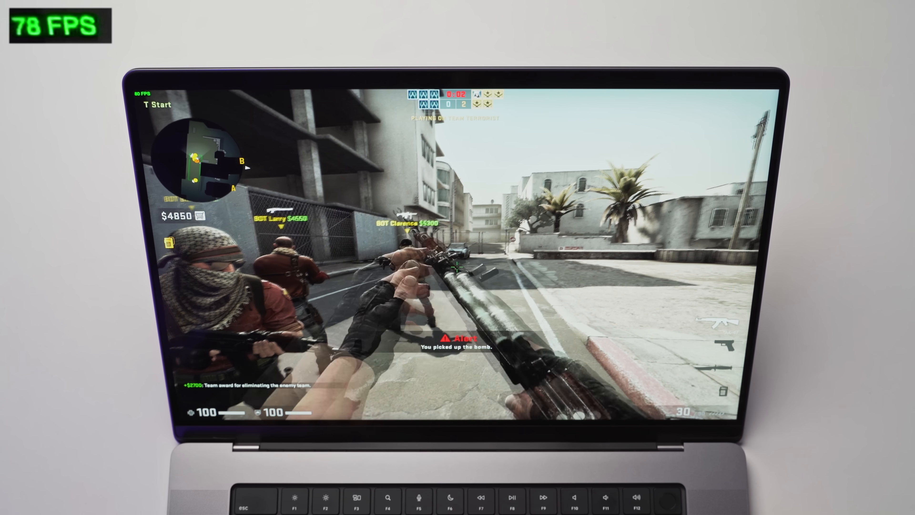
key(b)
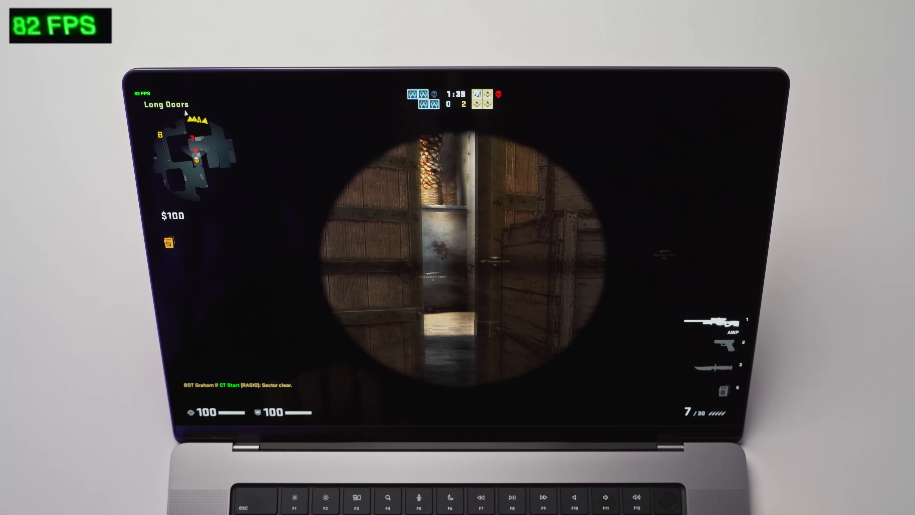
click(457, 258)
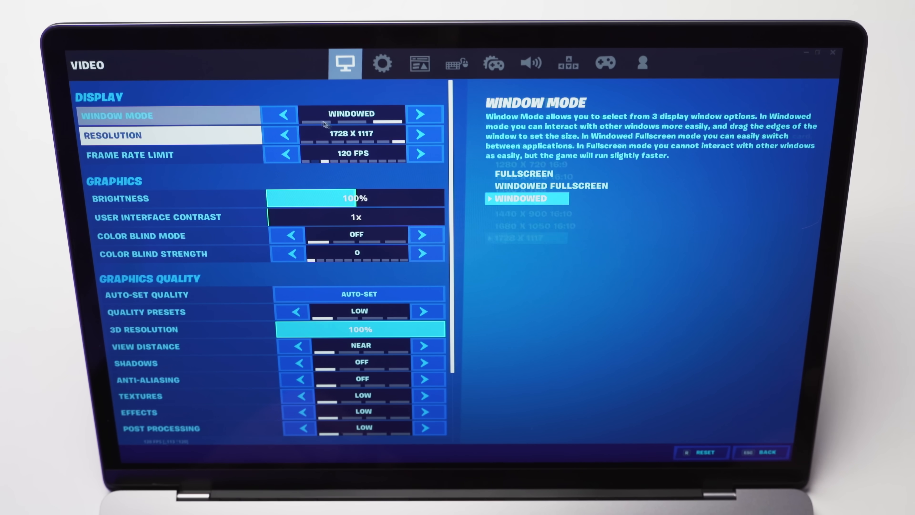
Cycle Fortnite's Window Mode to Windowed Fullscreen, keeping Low presets and 120 FPS limit.
click(282, 114)
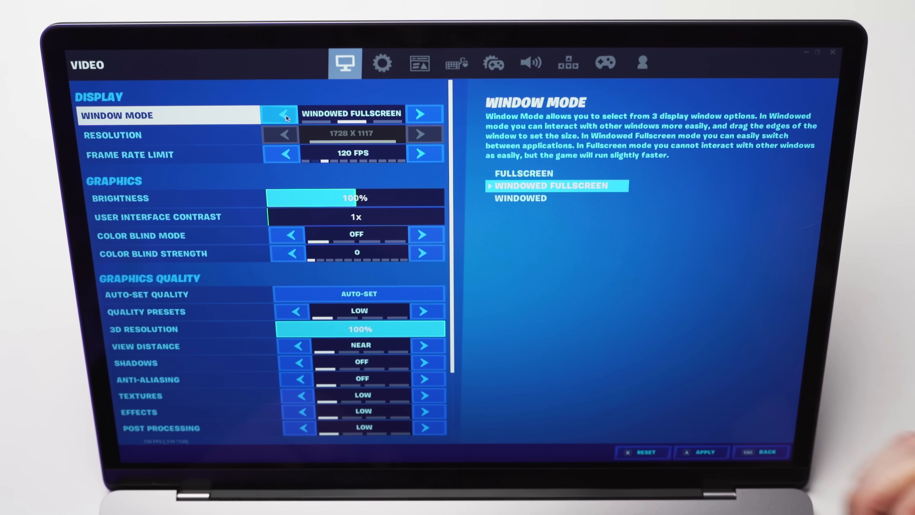
click(280, 114)
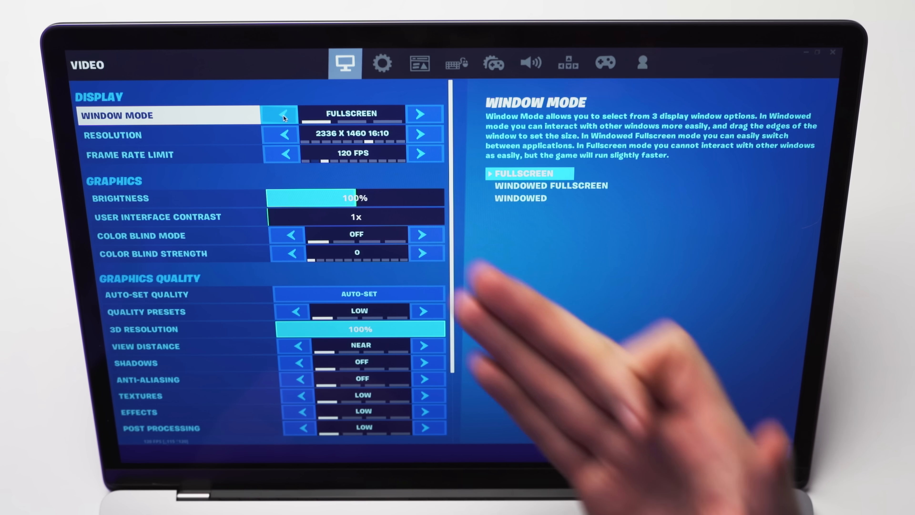
click(425, 114)
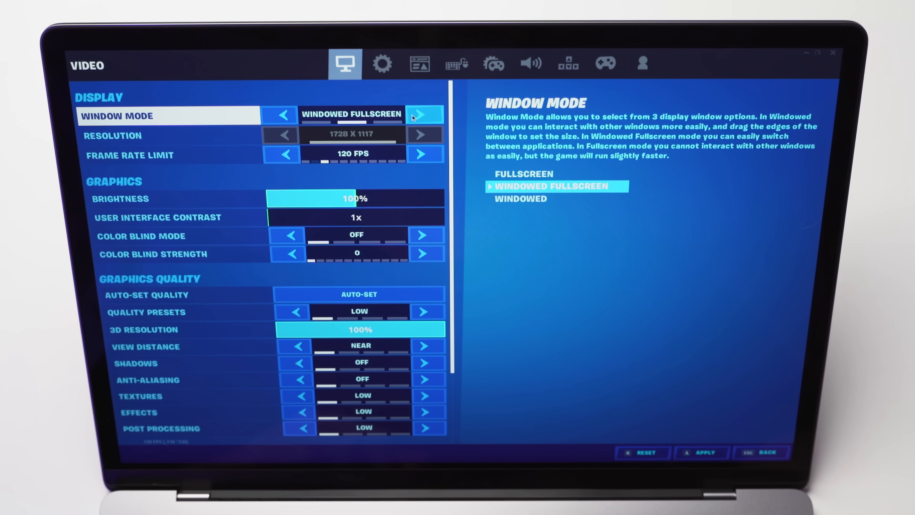
click(425, 114)
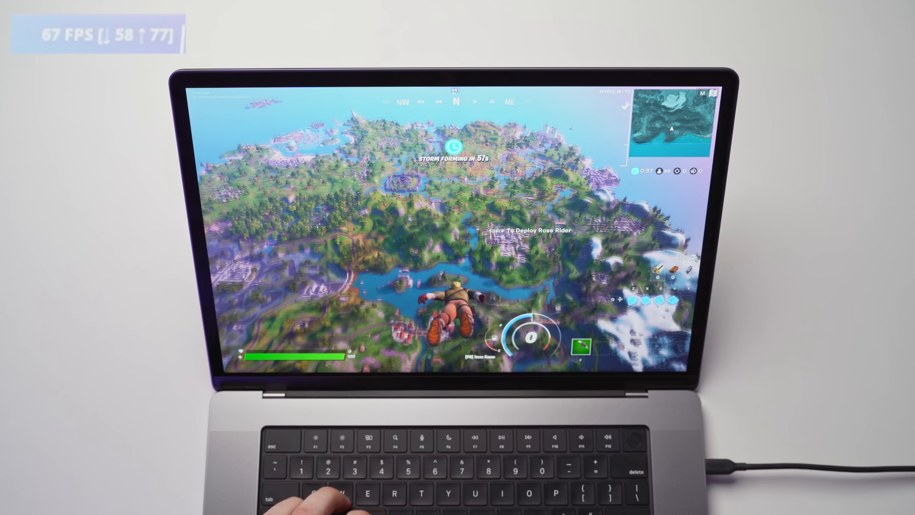
Deploy the glider over the island while the counter shows roughly 67–95 FPS.
key(space)
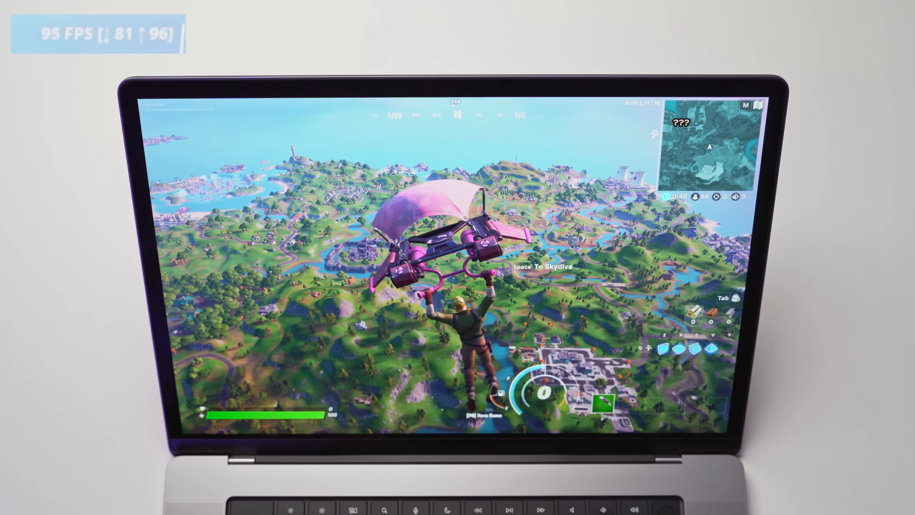